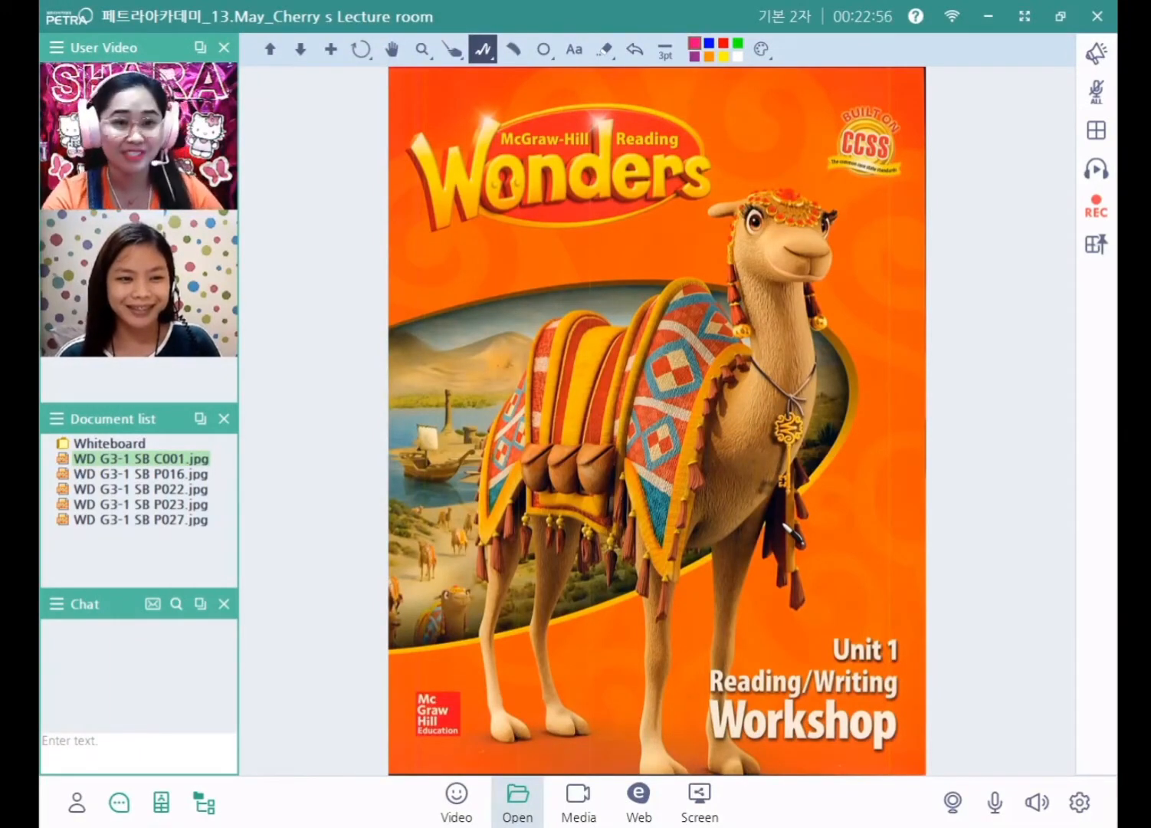
{"action": "mouse_move", "coordinate": [929, 346]}
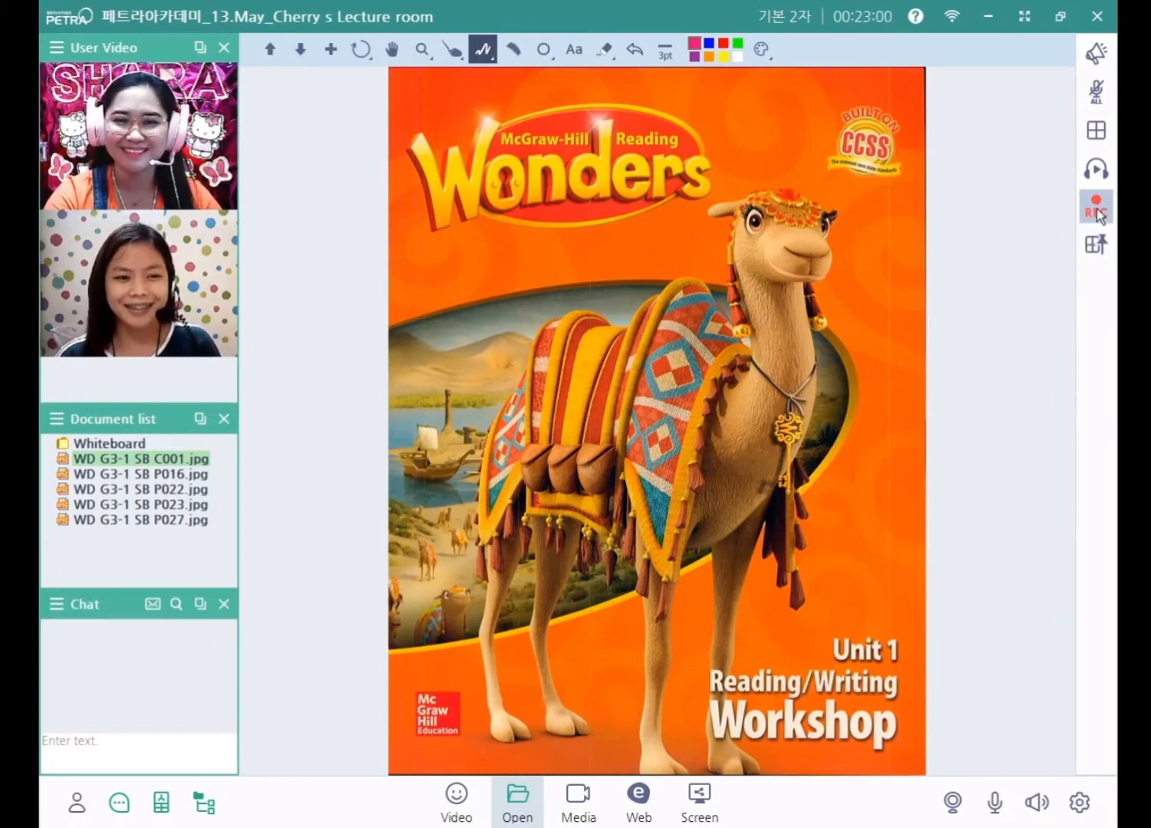
- Show page 22 (WD G3-1 SB P022.jpg), the Bruno's New Home title page
{"action": "left_click", "coordinate": [141, 474]}
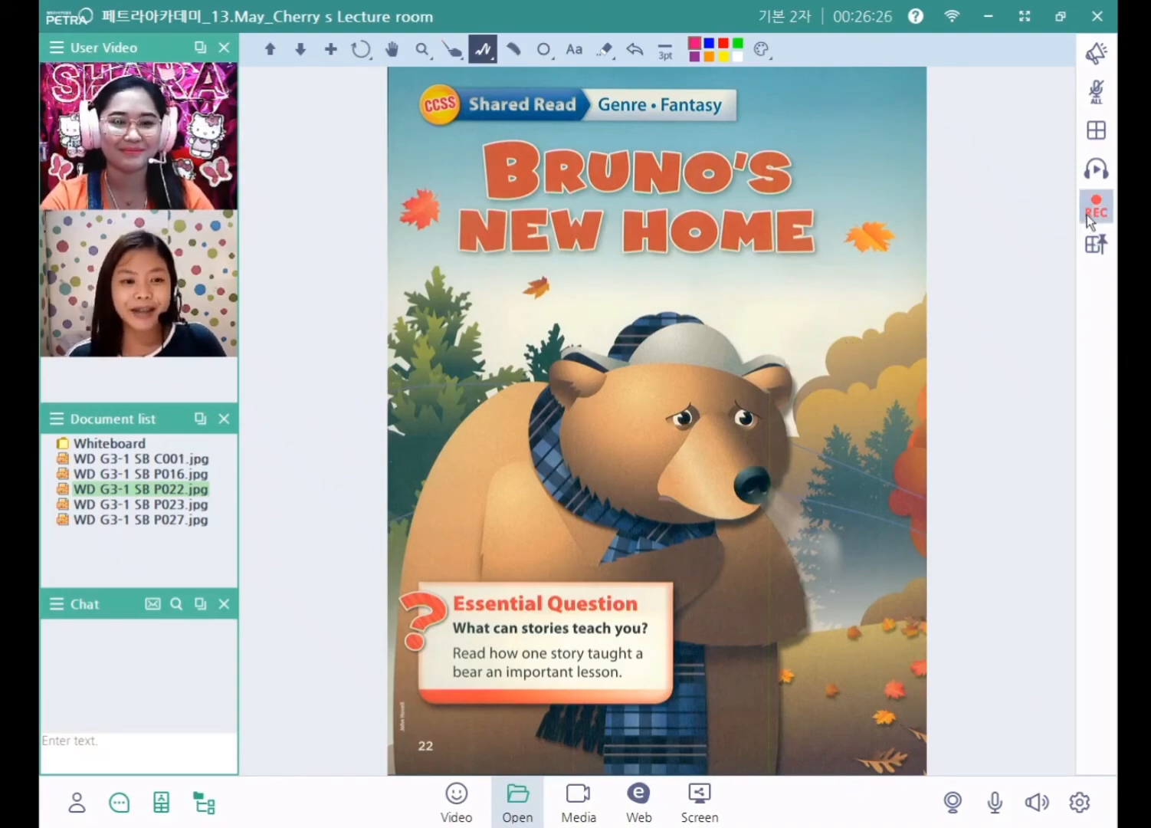
- Page through the story from page 23 to closing page 27
{"action": "left_click", "coordinate": [140, 504]}
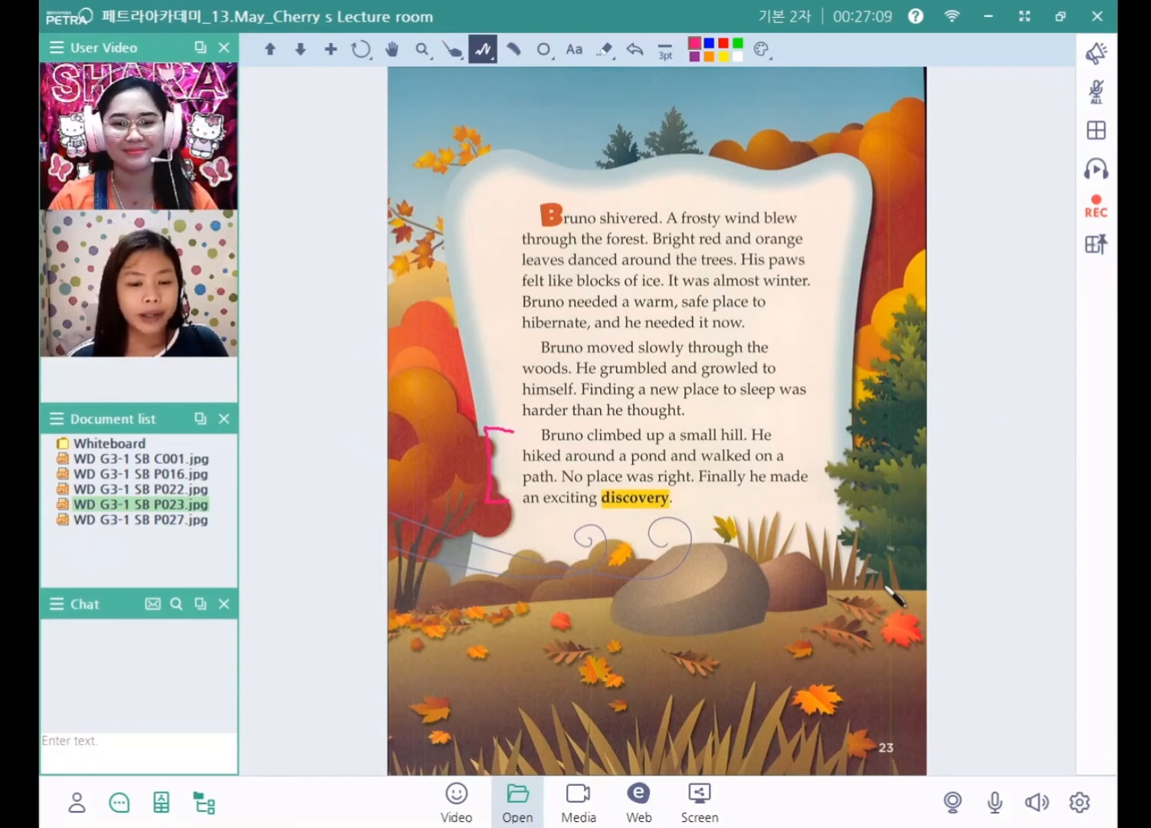
{"action": "mouse_move", "coordinate": [962, 588]}
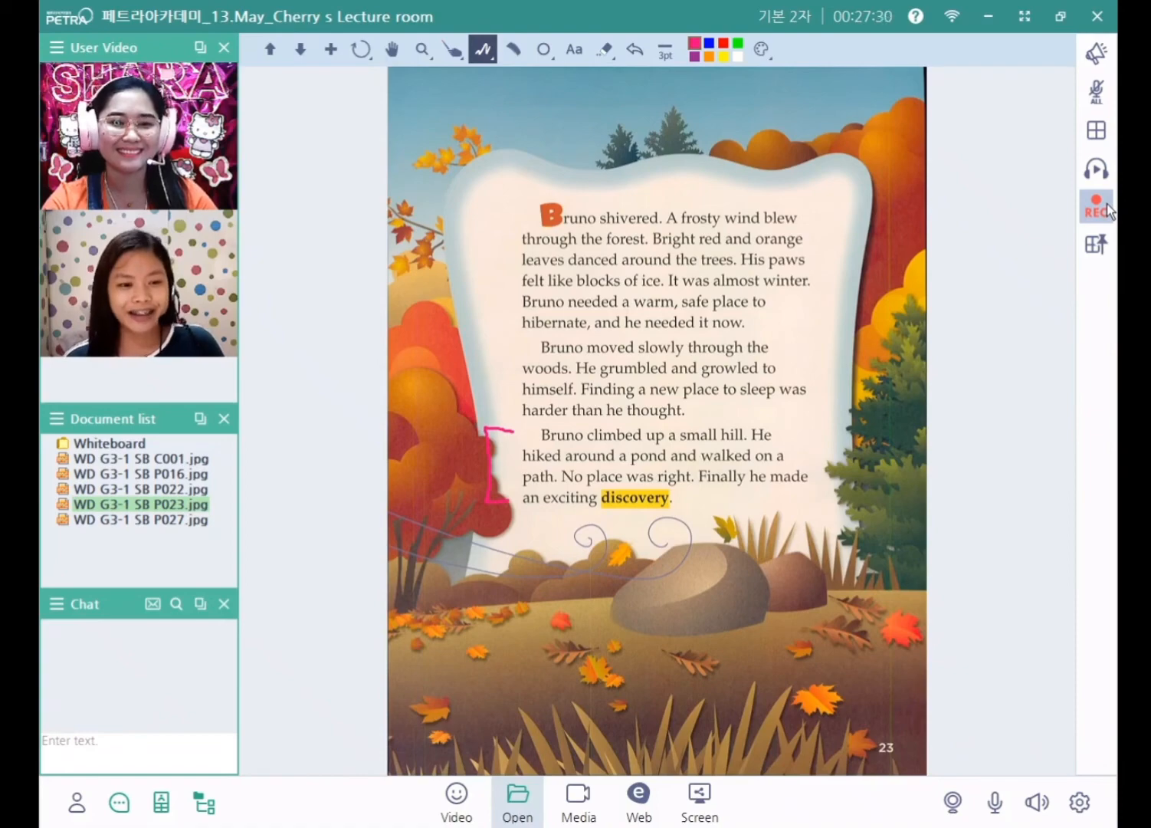
{"action": "left_click", "coordinate": [139, 520]}
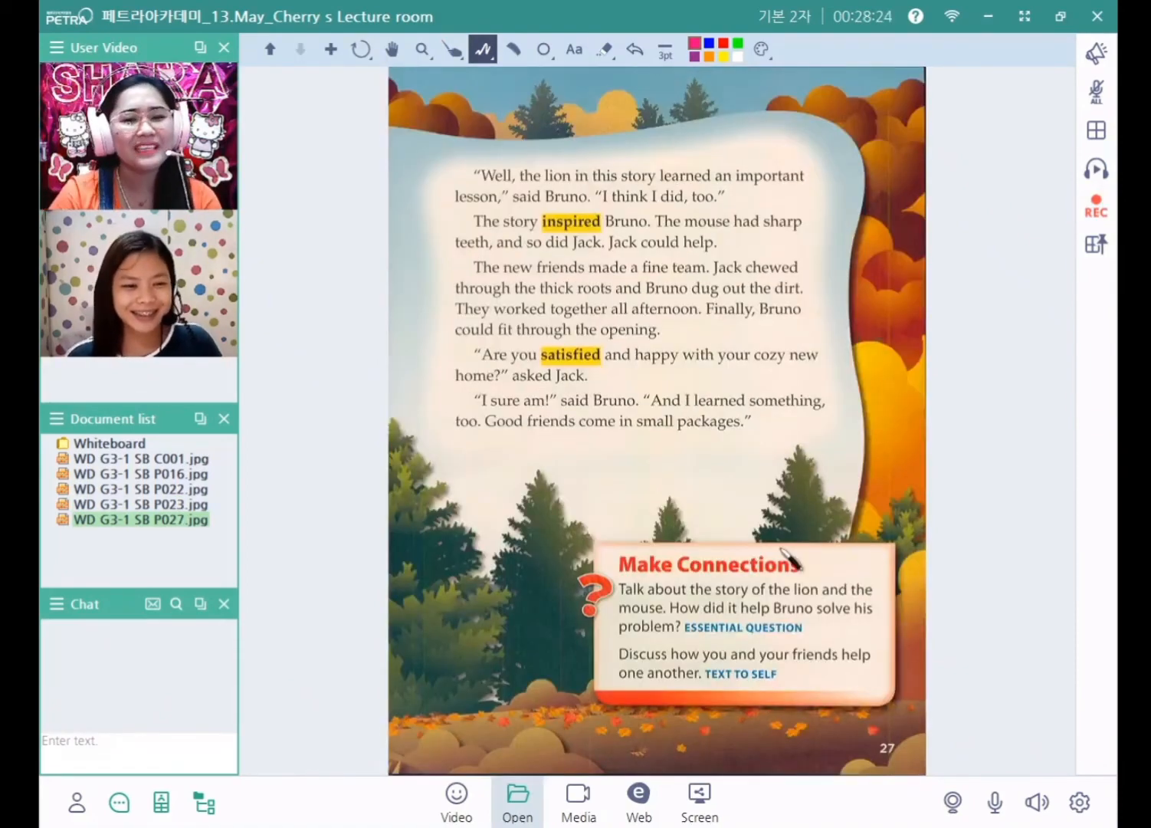